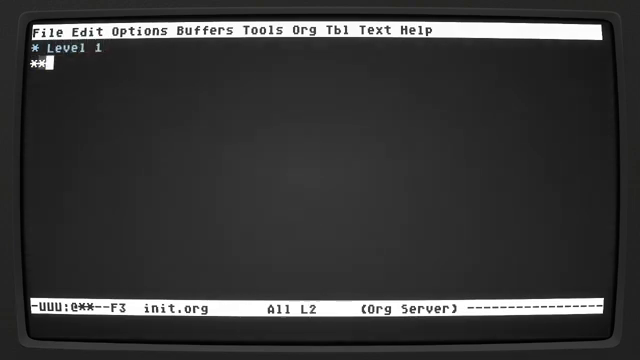
# - Write the Level 2 heading and the line 'type some stuff', then add an empty source block
pyautogui.write('Level')
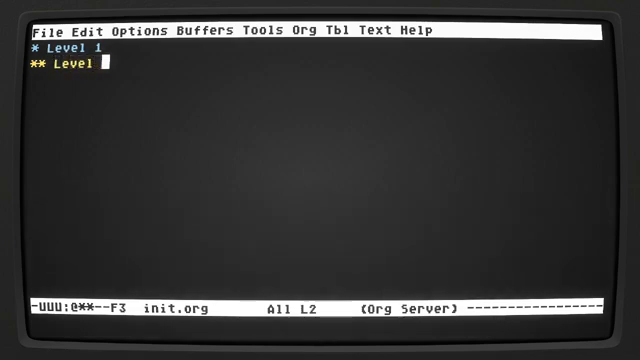
pyautogui.write('2')
pyautogui.write('t')
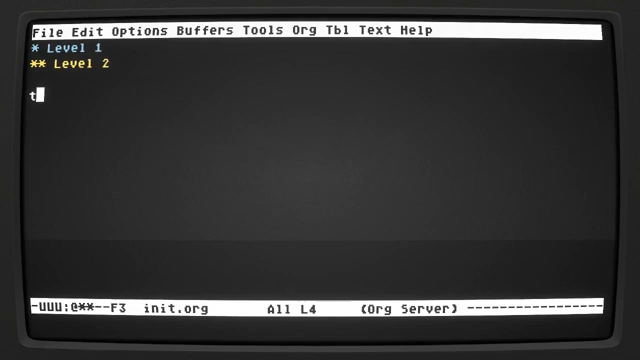
pyautogui.write('ypes')
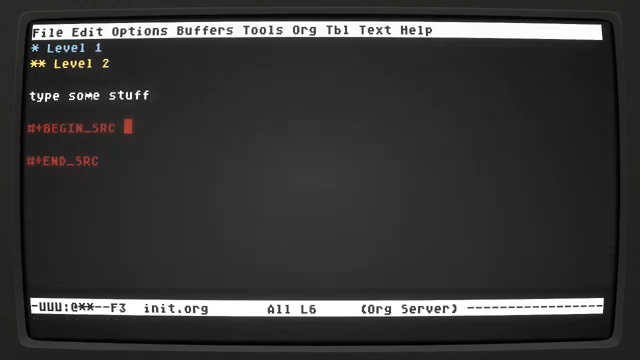
# - Tag the block emacs-lisp and fill it with (message "emacs is great")
pyautogui.write('emacs')
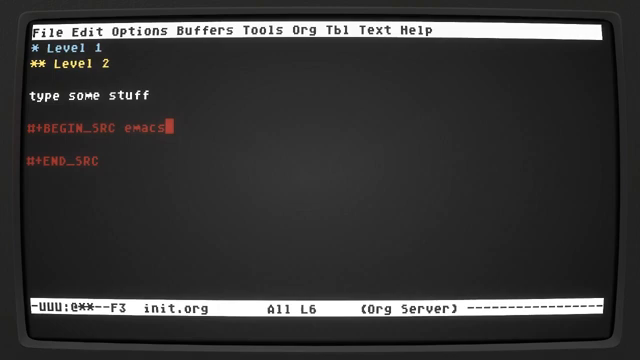
pyautogui.write('-lisp')
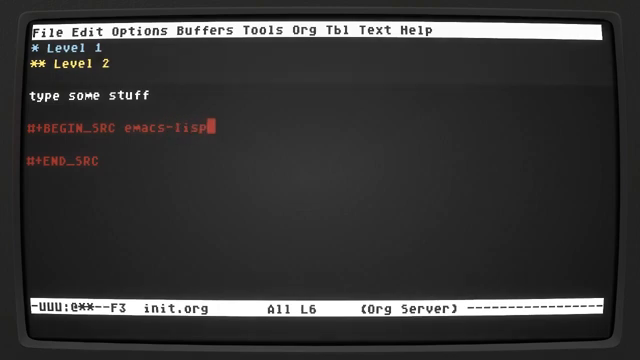
pyautogui.press('Return')
pyautogui.write('(echo "')
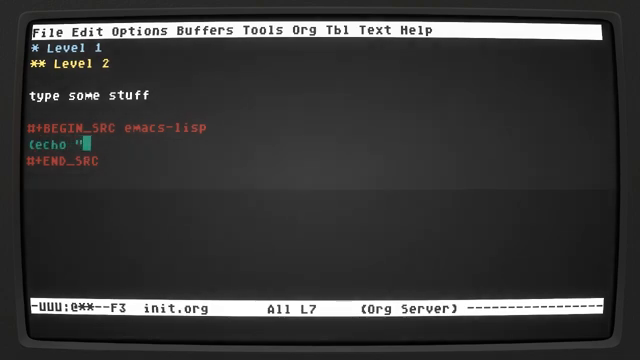
pyautogui.write('em')
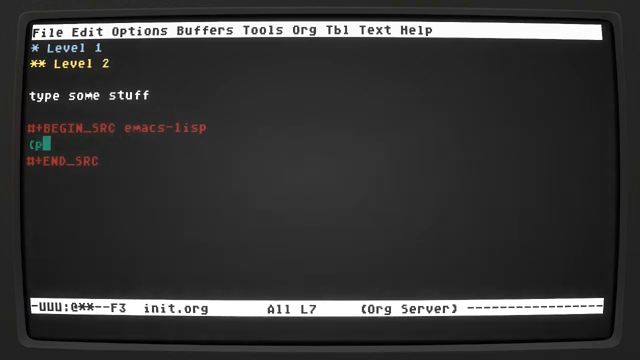
pyautogui.write('me')
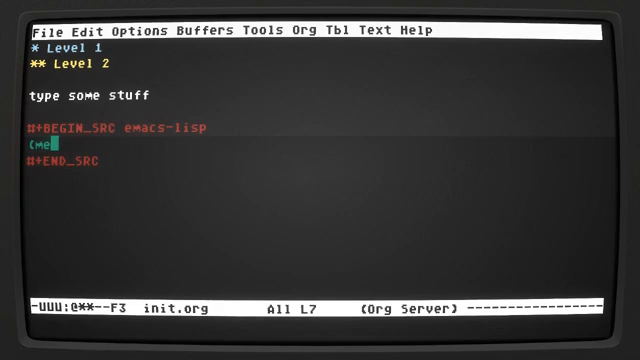
pyautogui.write('ssage "emacs is great')
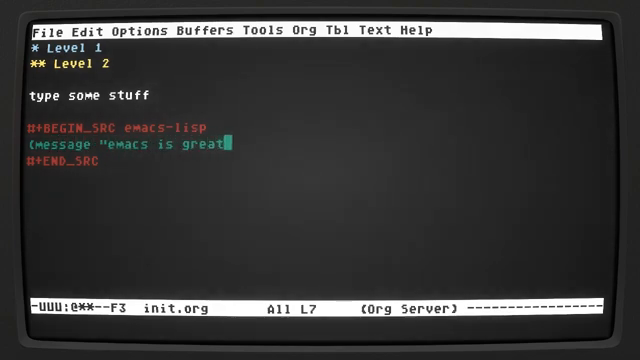
pyautogui.write('")')
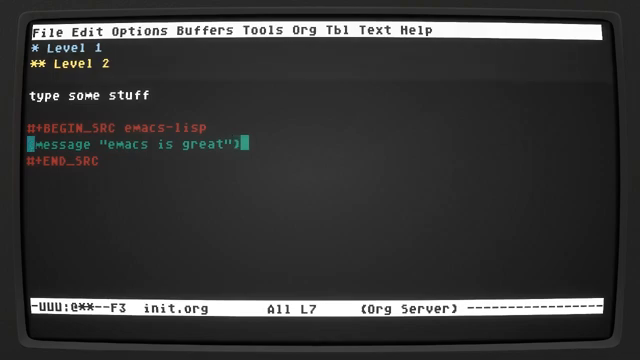
# - Evaluate the emacs-lisp block, confirming 'yes', to get the result 'emacs is great'
pyautogui.press('C-c C-c')
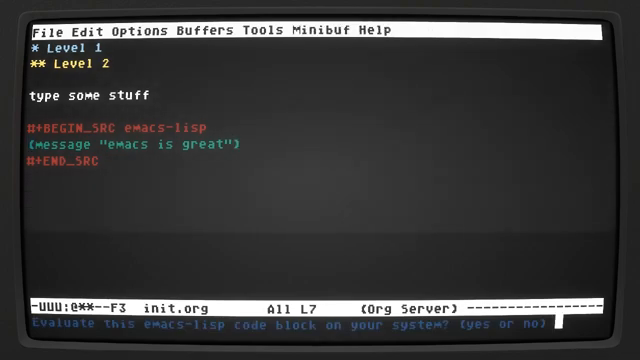
pyautogui.write('yes')
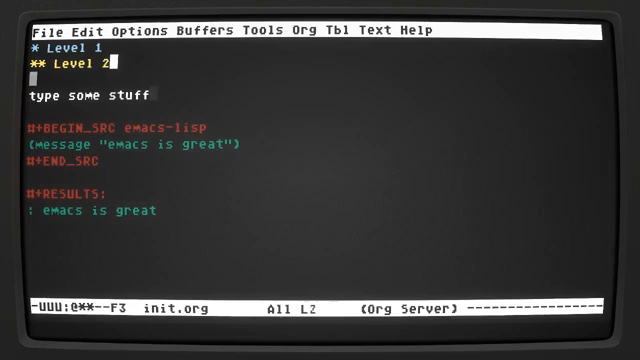
pyautogui.press('ctrl+s')
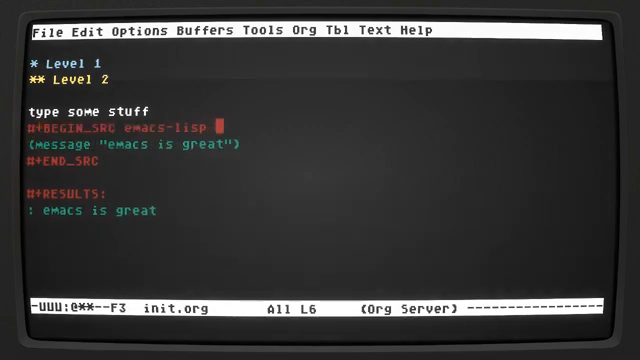
# - Add :tangle yes to the source block and run org-babel-tangle on init.org
pyautogui.write(':table')
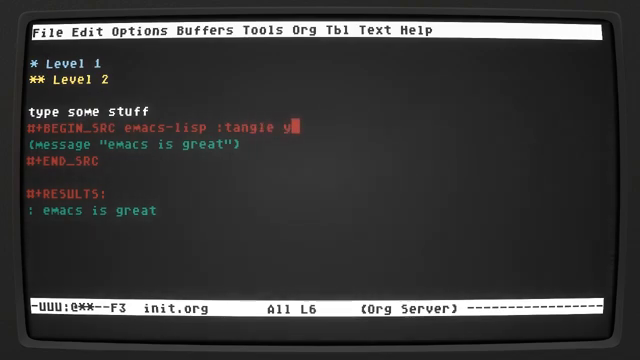
pyautogui.write('es')
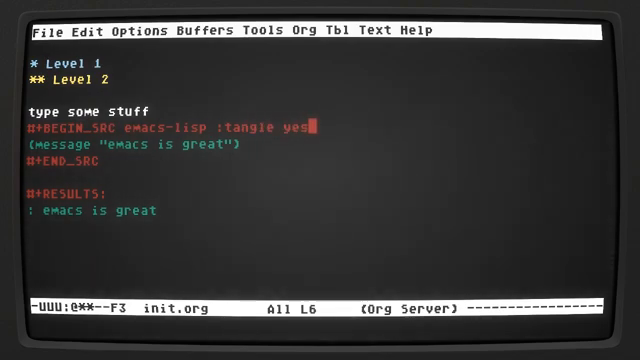
pyautogui.press('M-x')
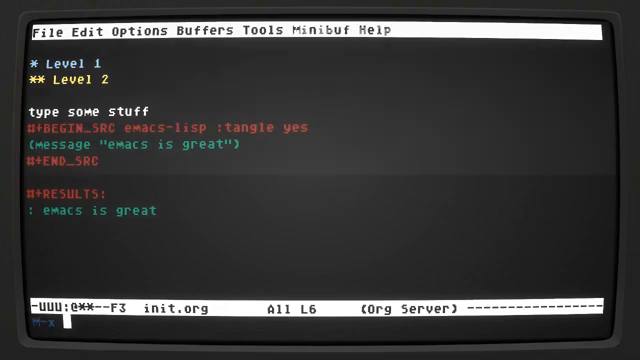
pyautogui.write('org-')
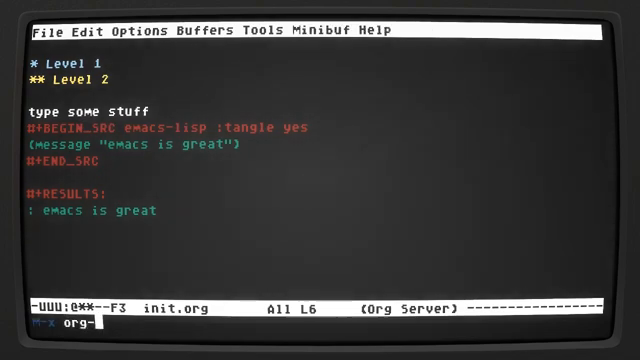
pyautogui.write('babel-')
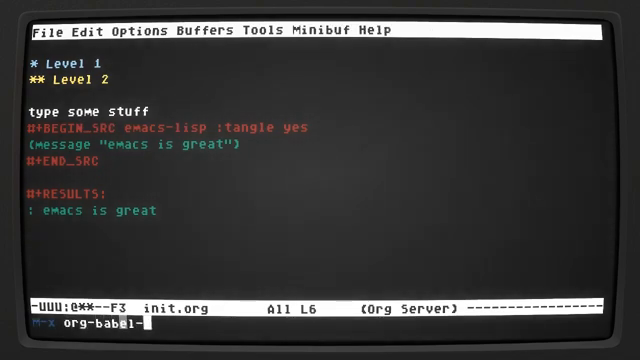
pyautogui.write('tangle')
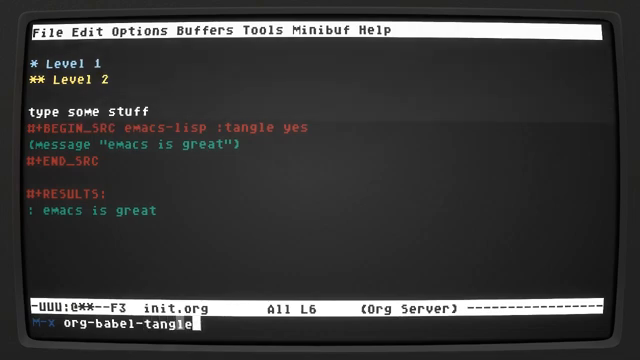
pyautogui.press('Tab')
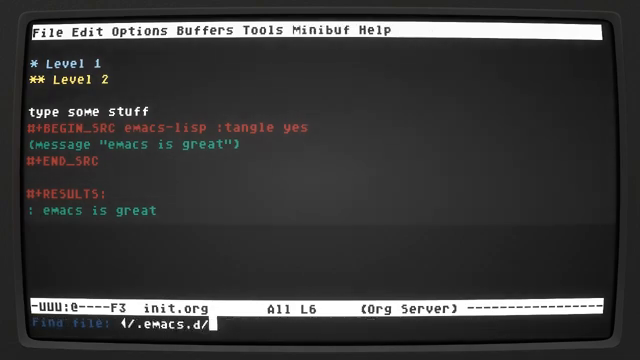
# - Add '#+PROPERTY: header-args :tangle yes :comments yes' at the top and drop the block's :tangle yes
pyautogui.write('init.')
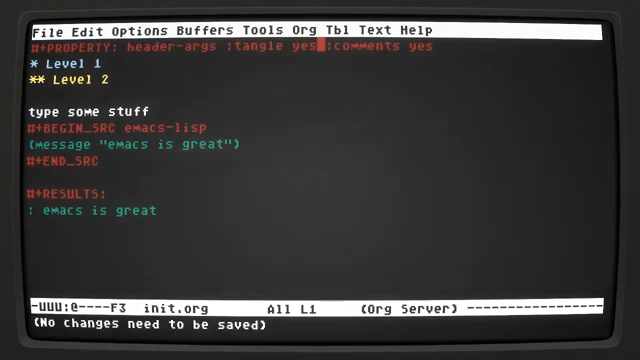
# - Check the tangled init.el, then delete everything below the #+PROPERTY line
pyautogui.press('Alt+x')
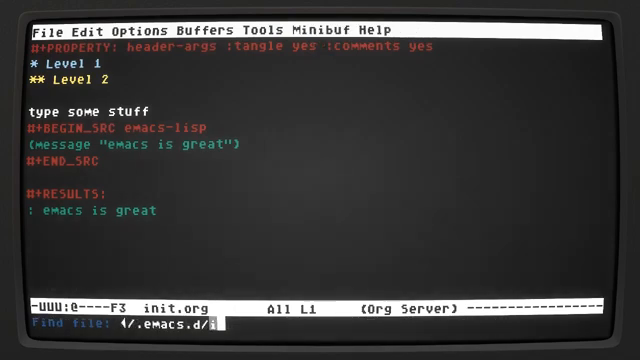
pyautogui.write('nit.e')
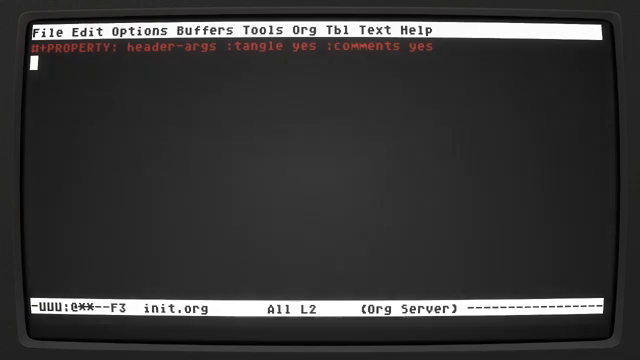
# - Append :results silent to the header-args line and add an empty source block below
pyautogui.press('End')
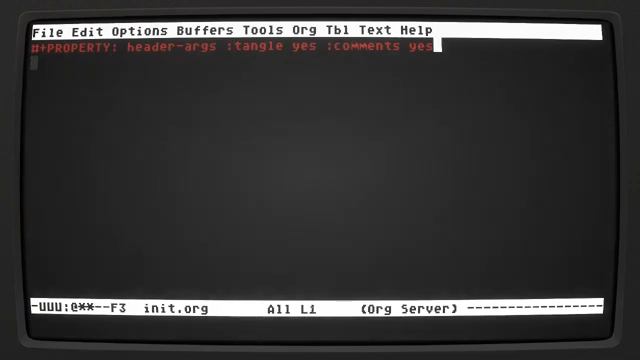
pyautogui.write(':')
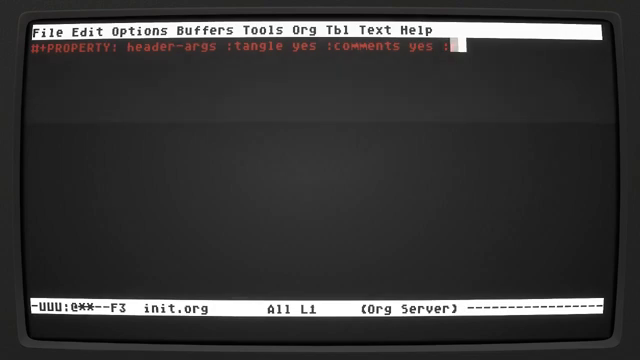
pyautogui.write('rd')
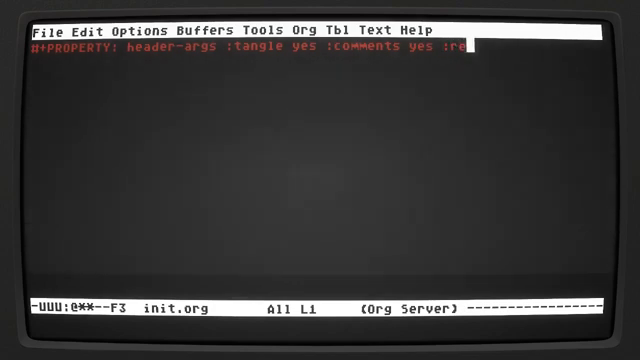
pyautogui.write('sults silent')
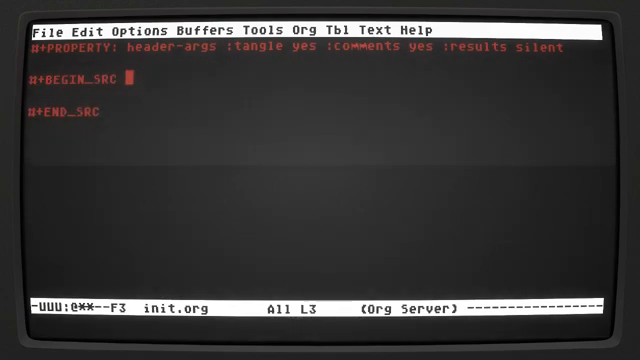
# - Tag the block emacs-lisp, test (+ 1 1), change it to (+ 1 2), and remove results
pyautogui.write('emacs')
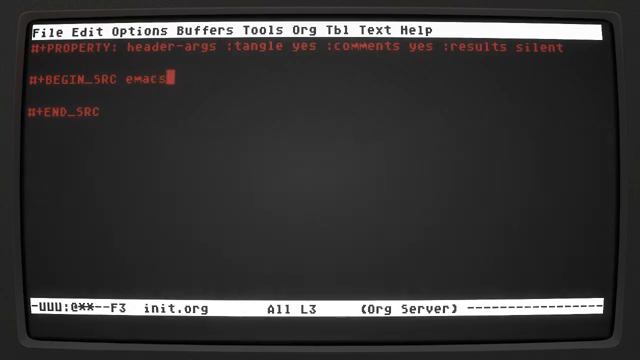
pyautogui.write('-lisp')
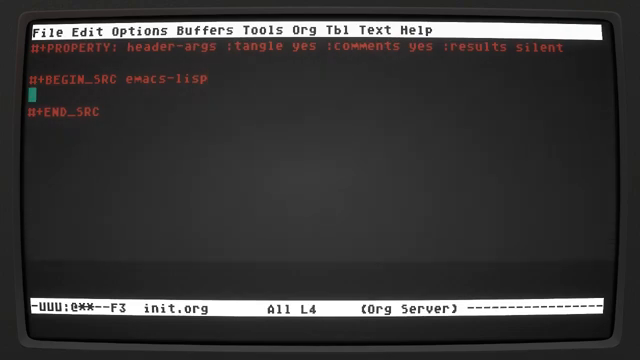
pyautogui.write('(+')
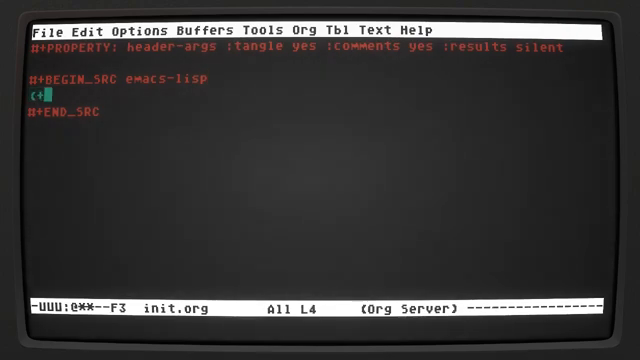
pyautogui.write('1 1)')
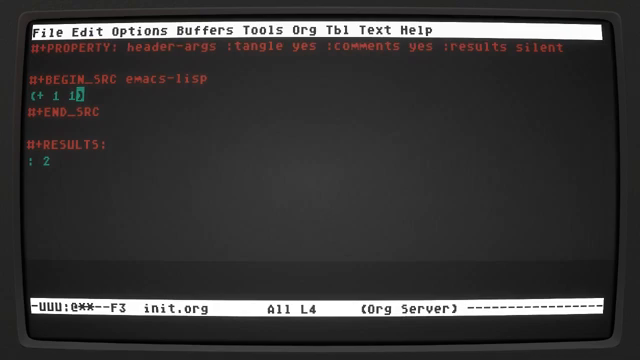
pyautogui.write('2')
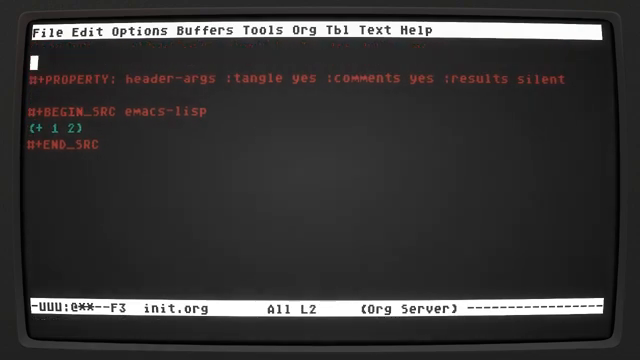
pyautogui.press('Up')
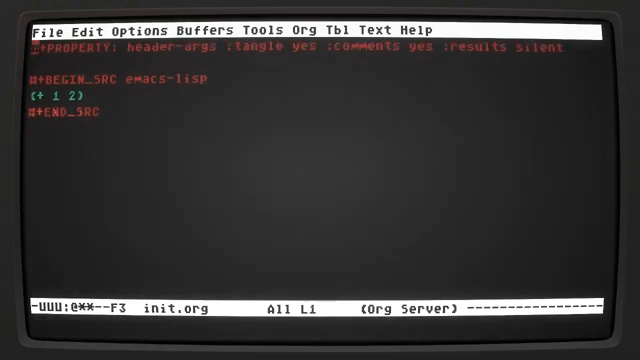